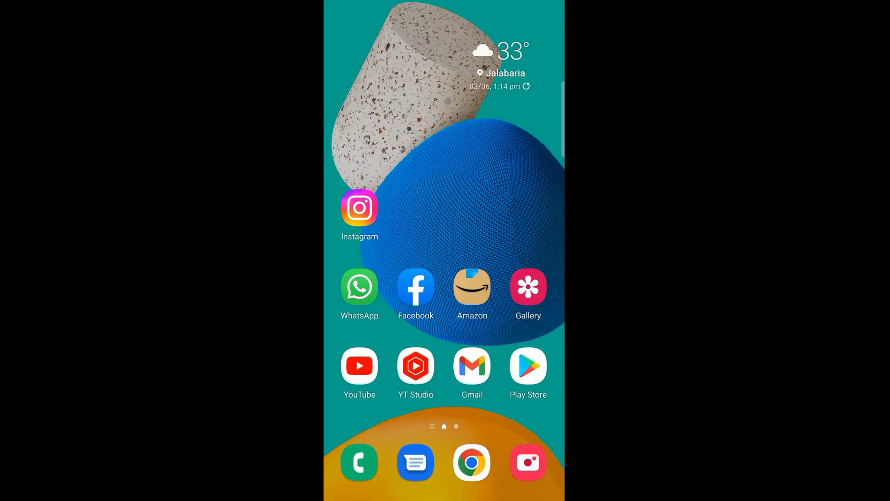
- Launch the Phone dialer and switch to its saved Contacts list
{"action": "left_click", "coordinate": [360, 462]}
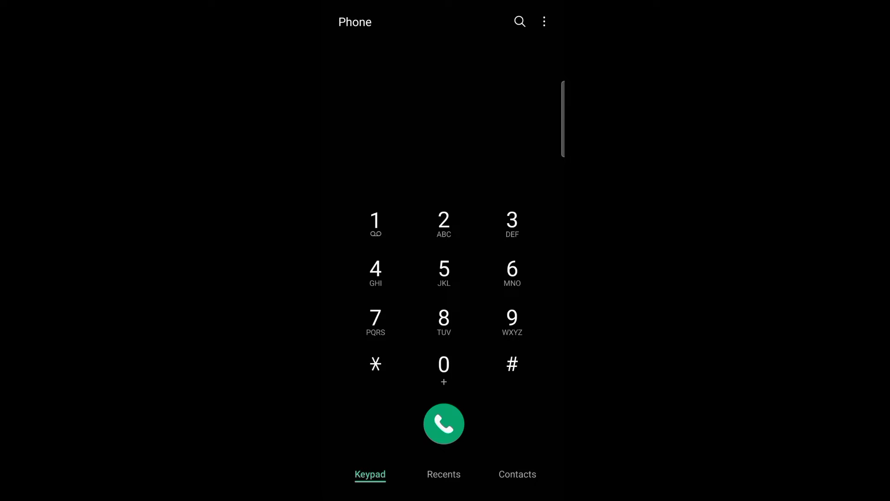
{"action": "left_click", "coordinate": [517, 474]}
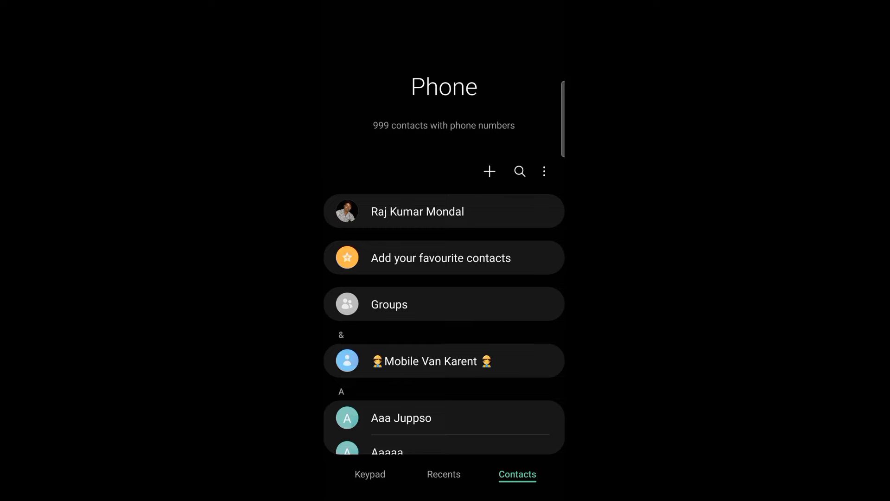
- Check the contacts Recycle bin from the list menu and return, finding it empty
{"action": "left_click", "coordinate": [543, 171]}
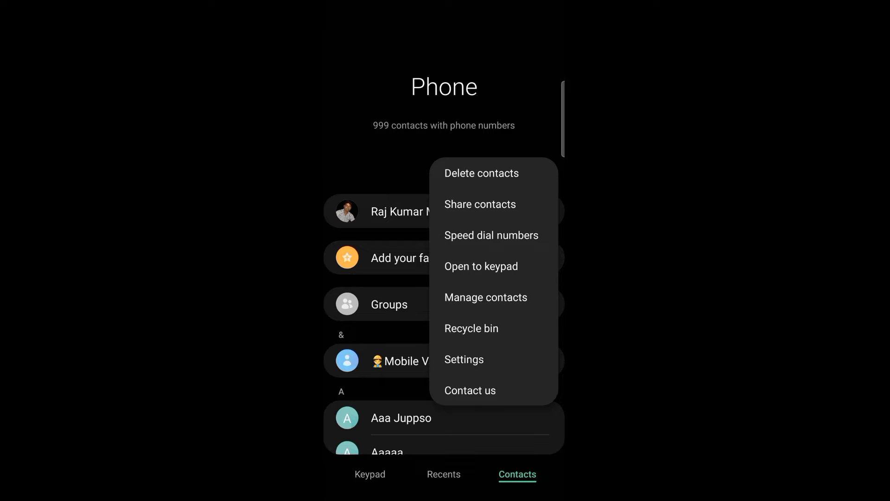
{"action": "left_click", "coordinate": [471, 329]}
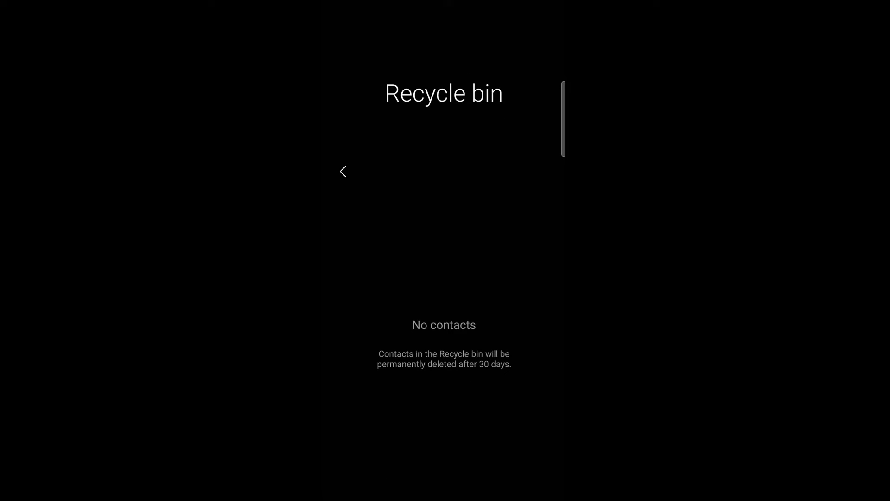
{"action": "left_click", "coordinate": [343, 171]}
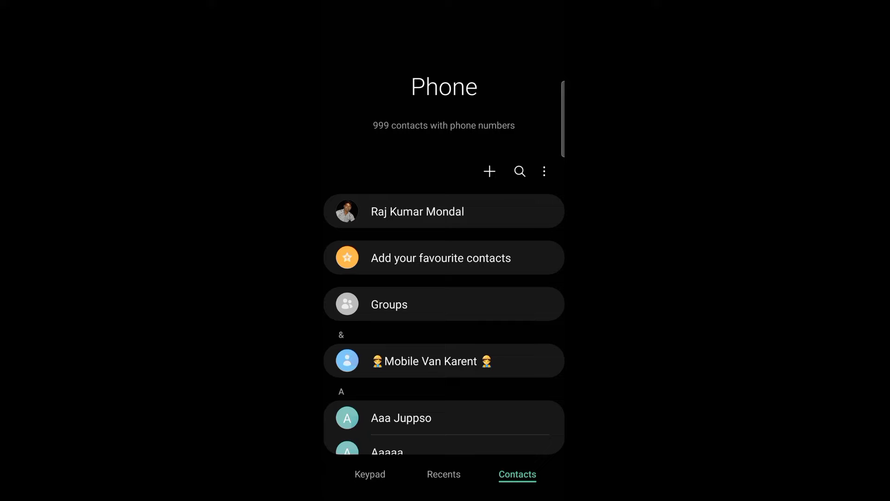
- Re-check the Recycle bin a second time and leave it, still empty
{"action": "left_click", "coordinate": [544, 171]}
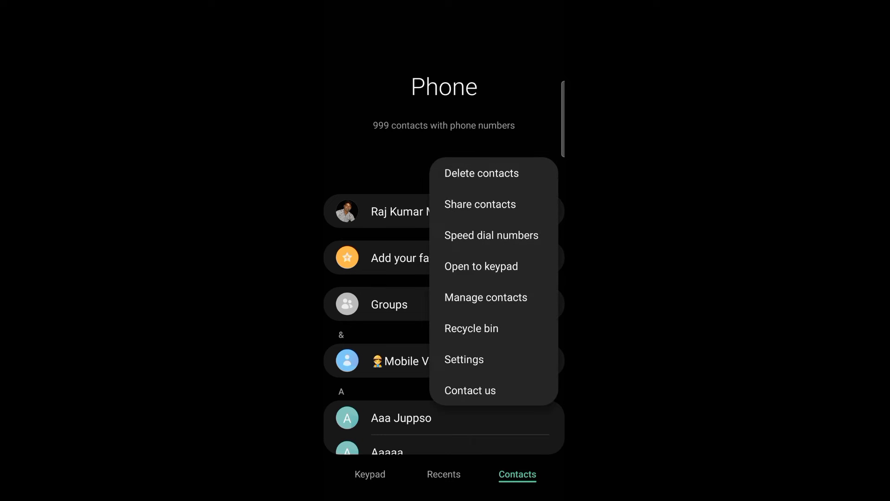
{"action": "left_click", "coordinate": [471, 328]}
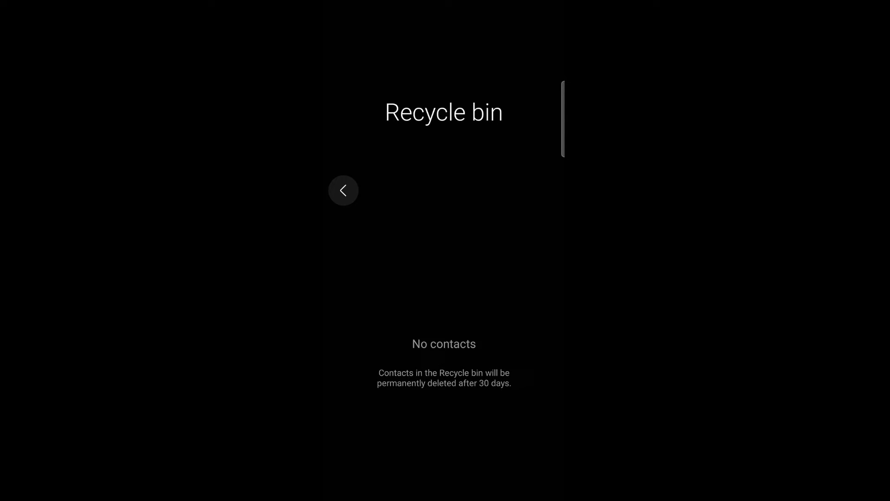
{"action": "left_click", "coordinate": [344, 190]}
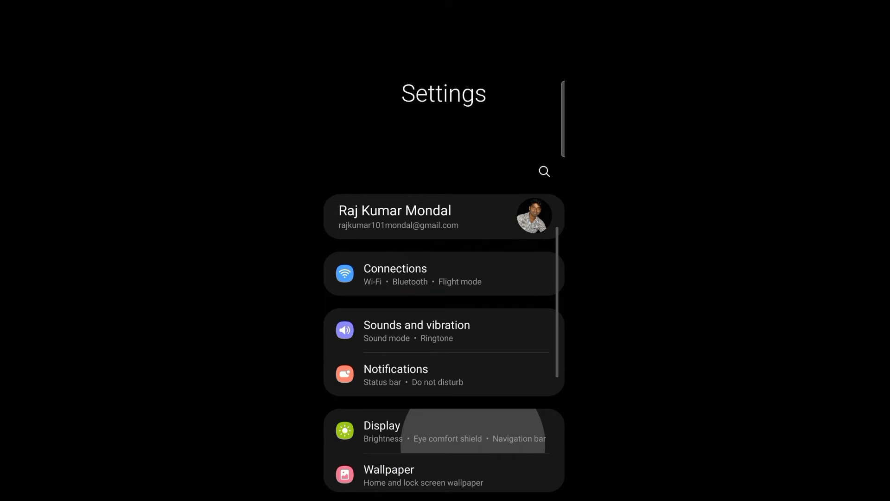
- Reach the Google section in Settings and enter Manage your Google Account
{"action": "scroll", "scroll_direction": "down", "scroll_amount": 3}
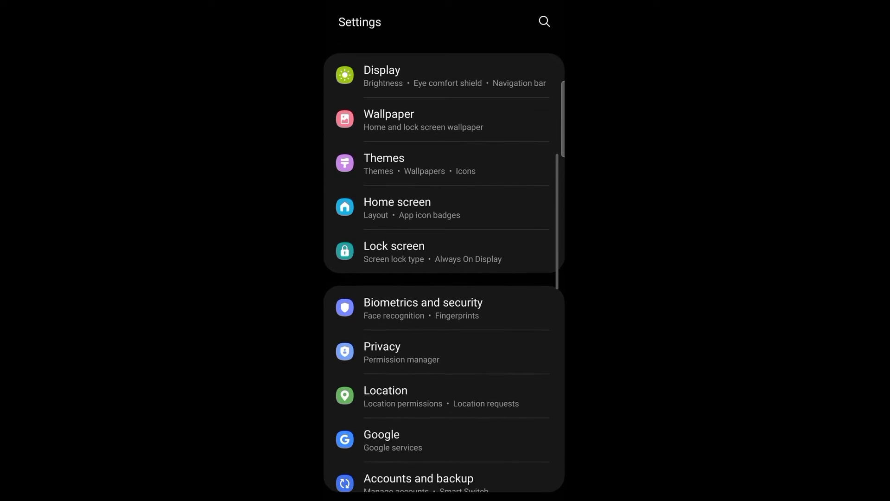
{"action": "scroll", "scroll_direction": "down", "scroll_amount": 3}
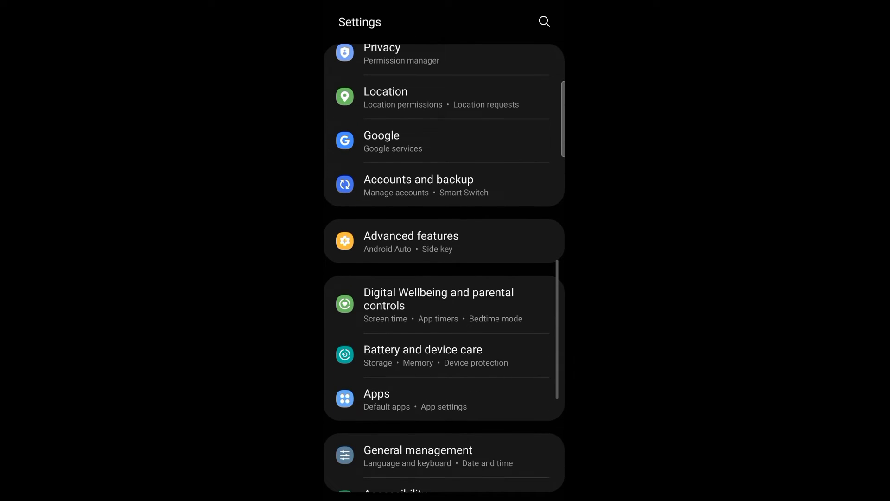
{"action": "scroll", "scroll_direction": "down", "scroll_amount": 3}
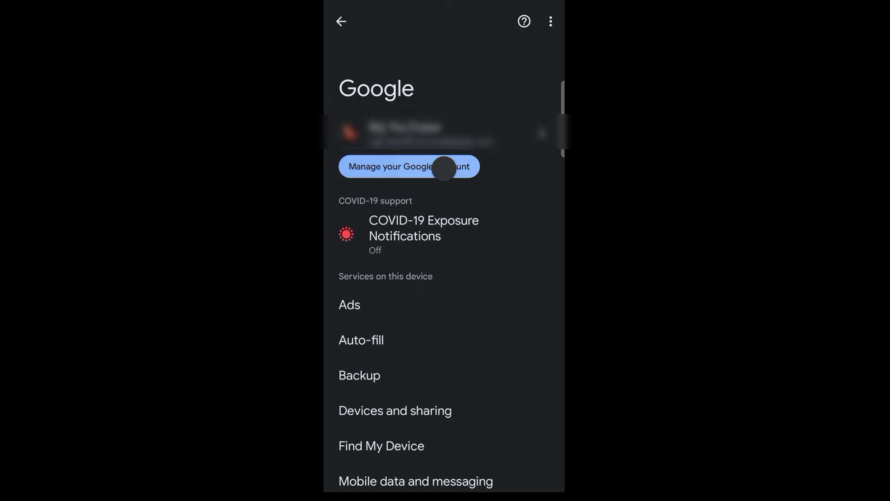
{"action": "left_click", "coordinate": [409, 166]}
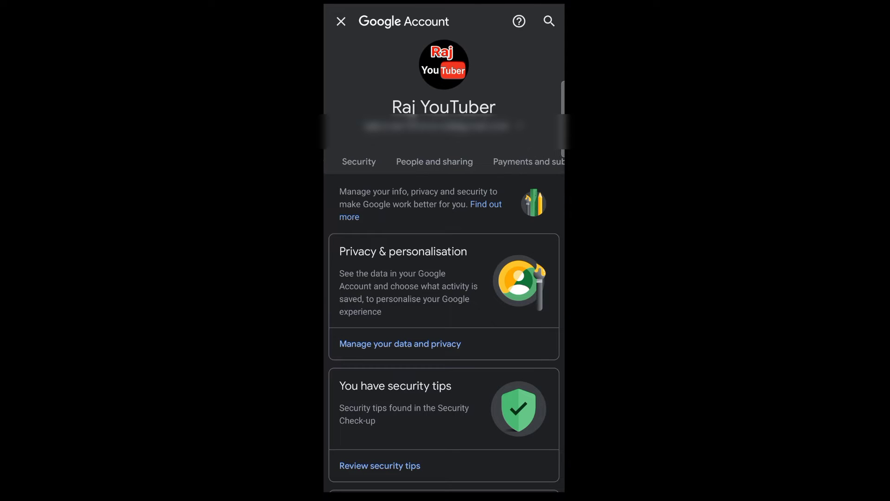
- From People and sharing, launch contacts.google.com with the synced contacts
{"action": "left_click", "coordinate": [434, 161]}
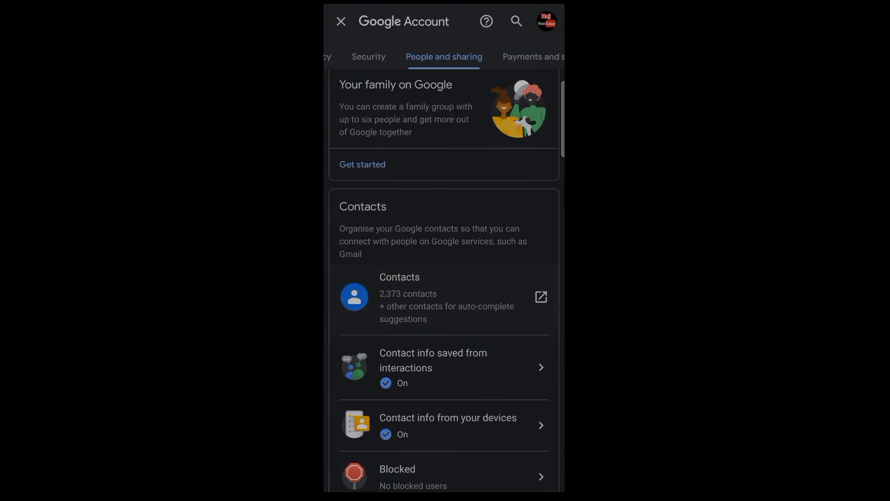
{"action": "left_click", "coordinate": [539, 297]}
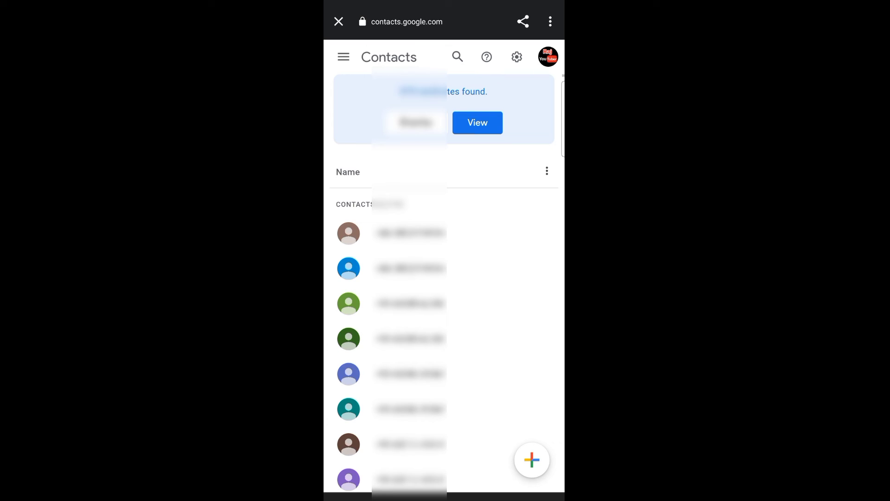
- Scroll the Google Contacts web list down to the M names, looking for deleted contacts
{"action": "scroll", "scroll_direction": "down", "scroll_amount": 3}
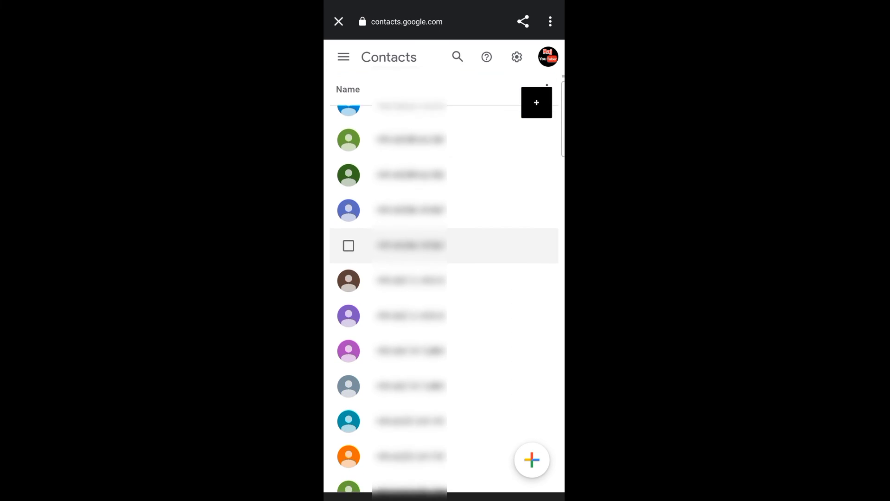
{"action": "scroll", "scroll_direction": "down", "scroll_amount": 3}
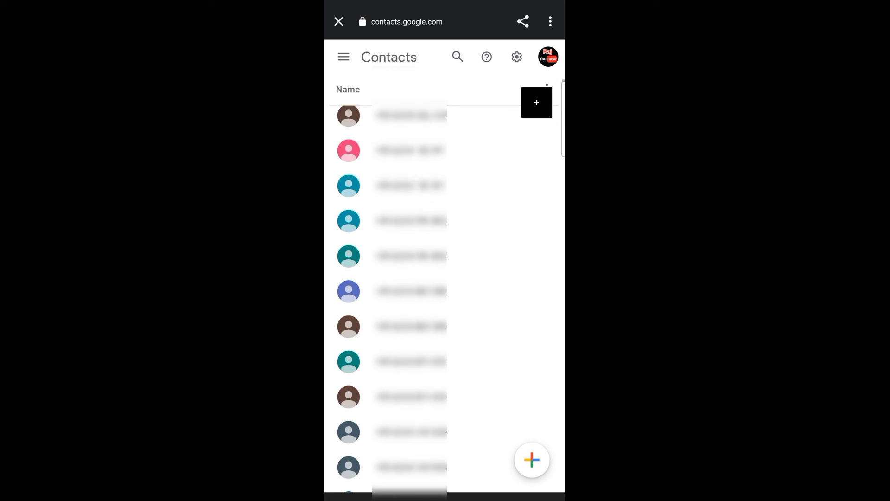
{"action": "scroll", "scroll_direction": "down", "scroll_amount": 3}
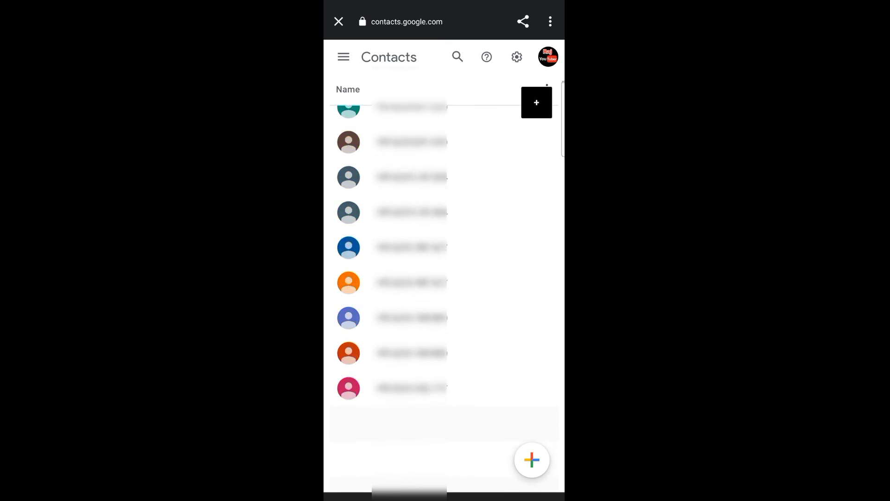
{"action": "scroll", "scroll_direction": "down", "scroll_amount": 3}
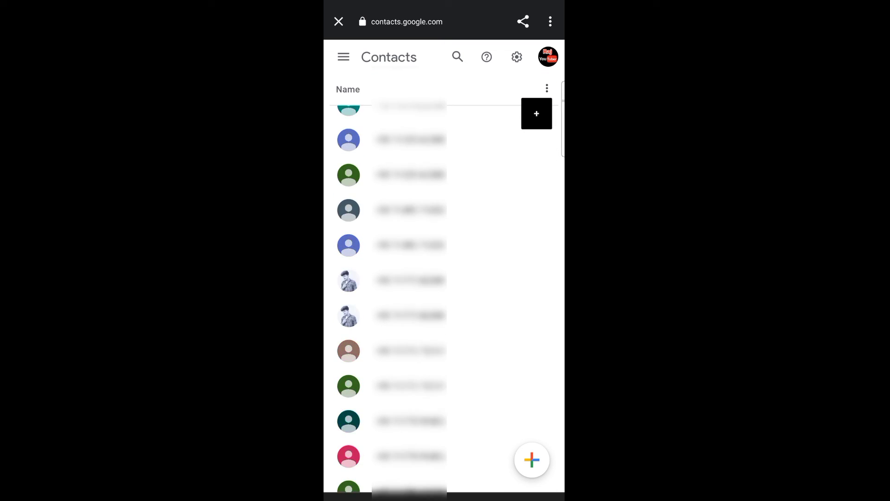
{"action": "scroll", "scroll_direction": "down", "scroll_amount": 3}
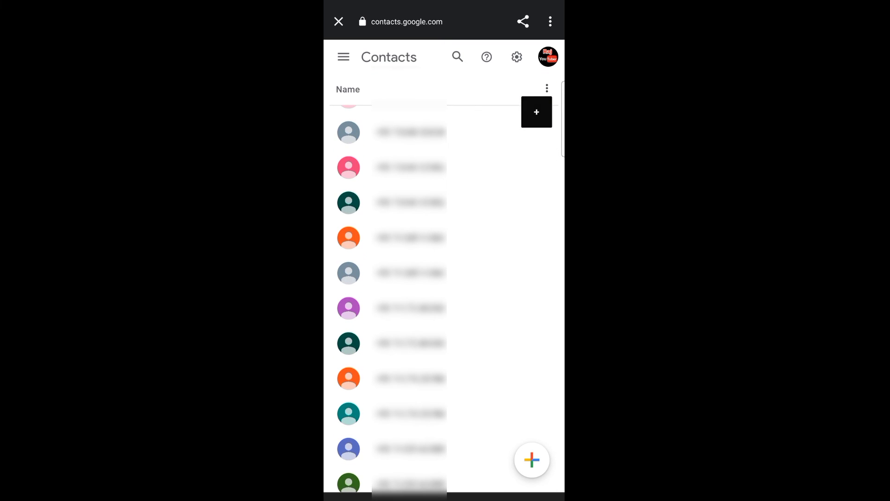
{"action": "scroll", "scroll_direction": "down", "scroll_amount": 3}
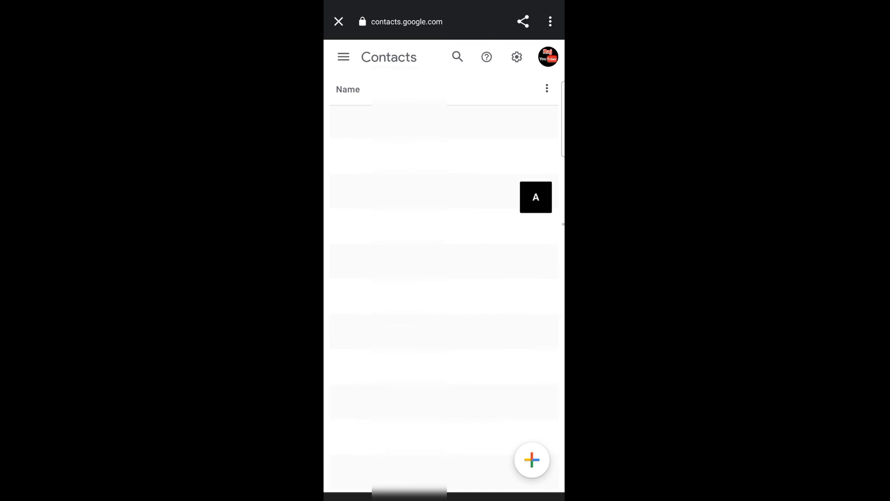
{"action": "scroll", "scroll_direction": "down", "scroll_amount": 3}
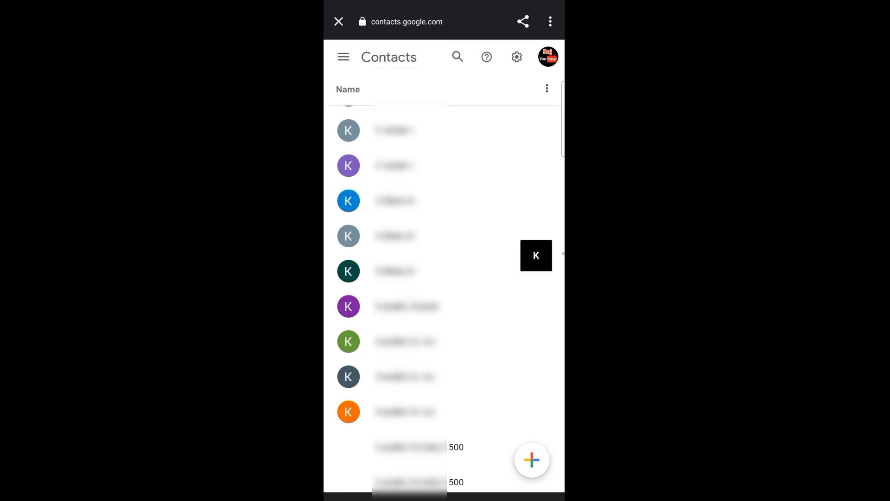
{"action": "scroll", "scroll_direction": "down", "scroll_amount": 3}
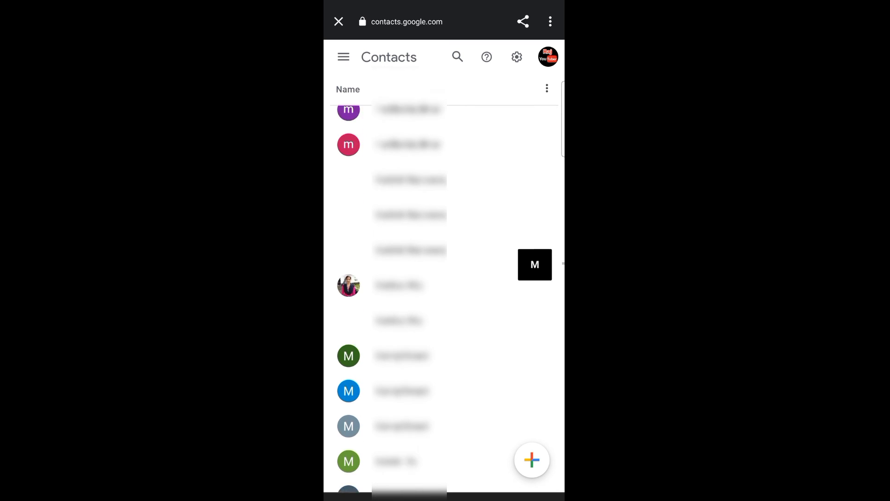
{"action": "scroll", "scroll_direction": "down", "scroll_amount": 3}
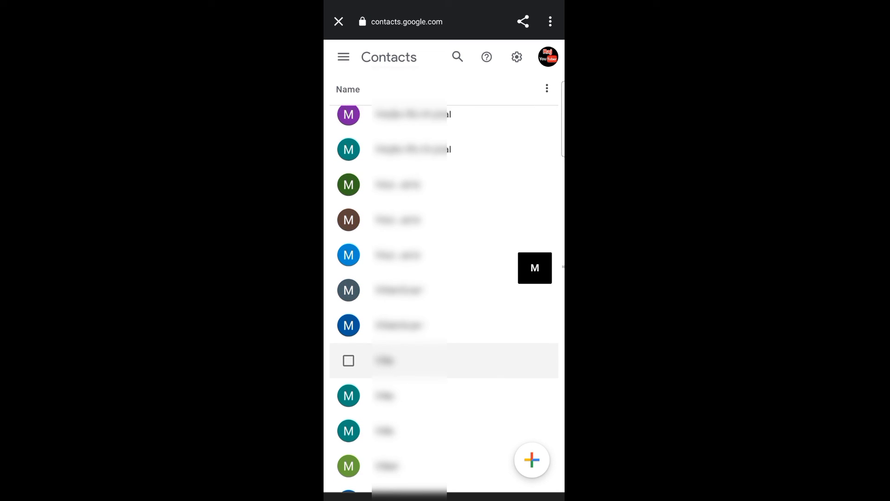